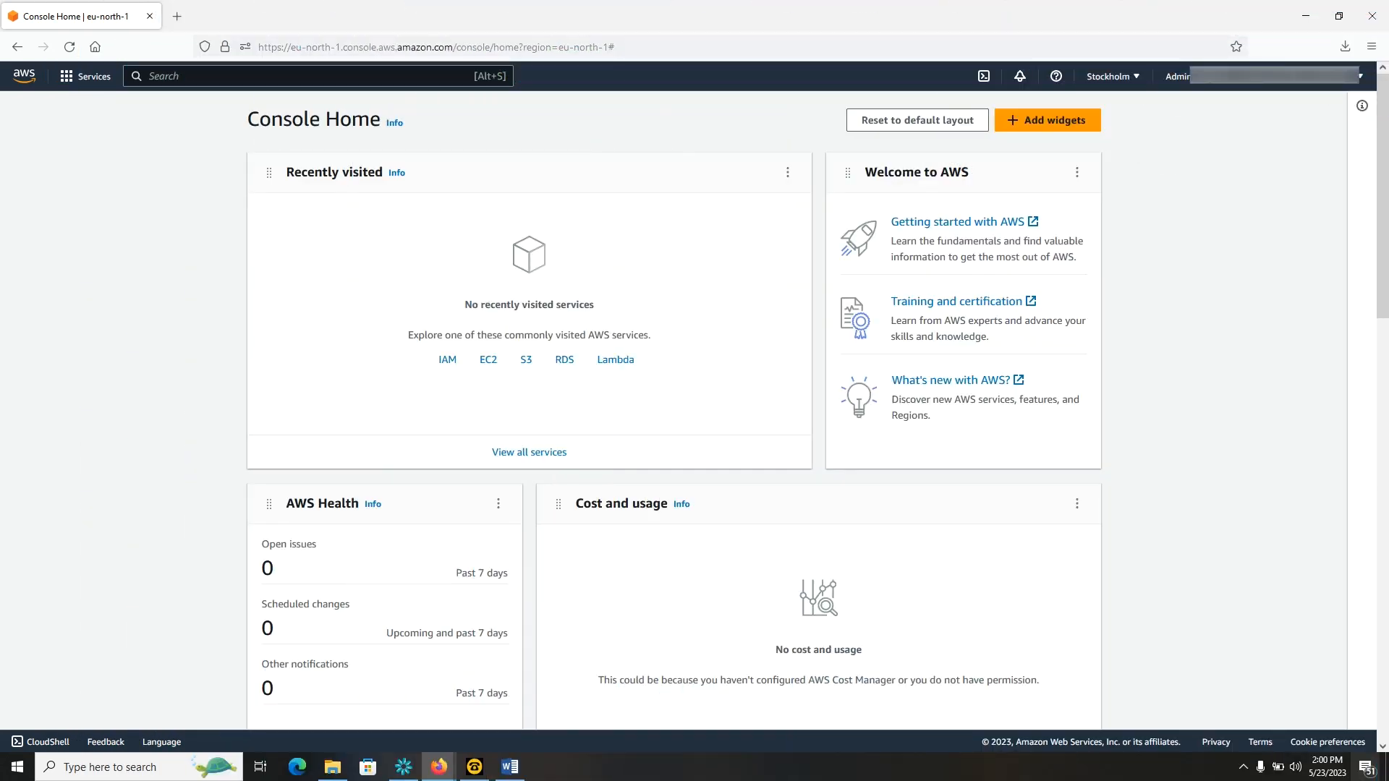
mouse_move(1251, 100)
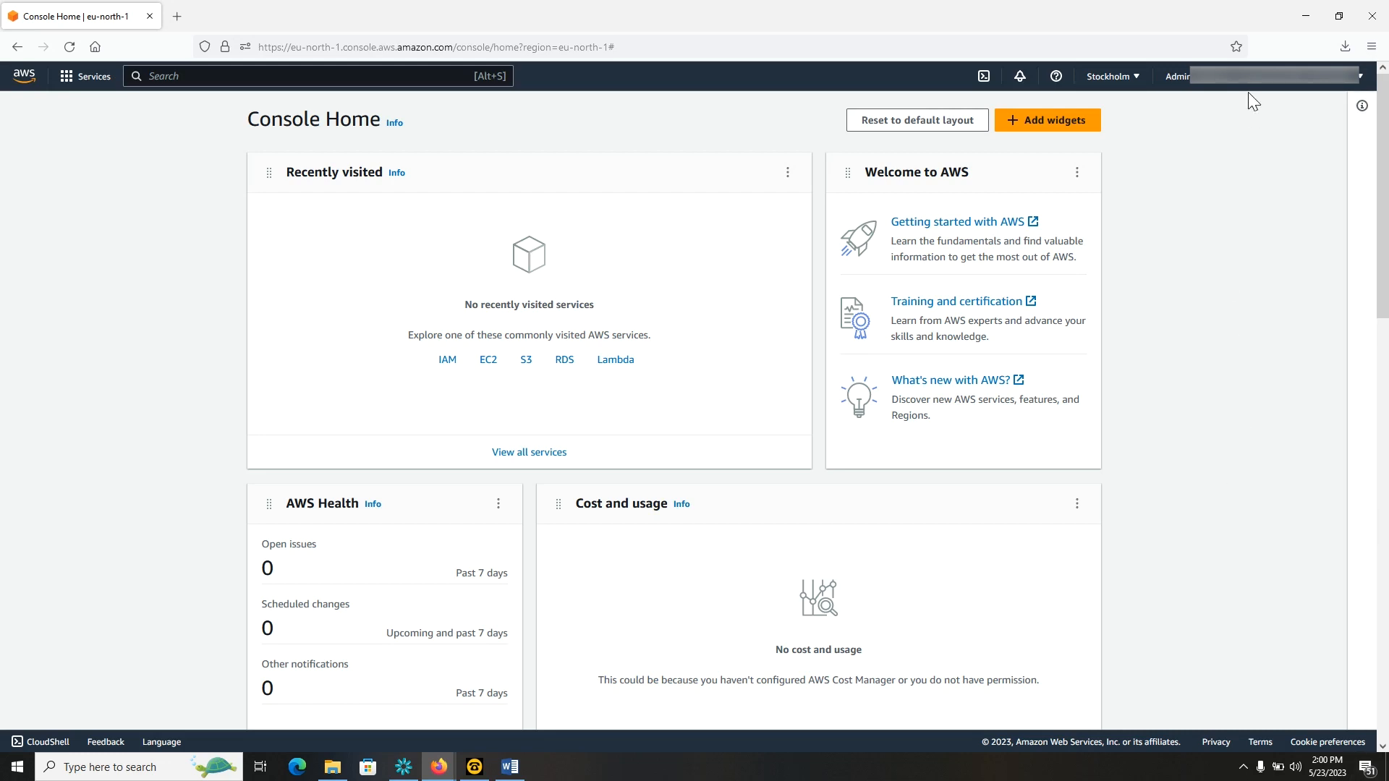
Go to the Billing Dashboard from the account menu to reach the Bills page
click(1268, 76)
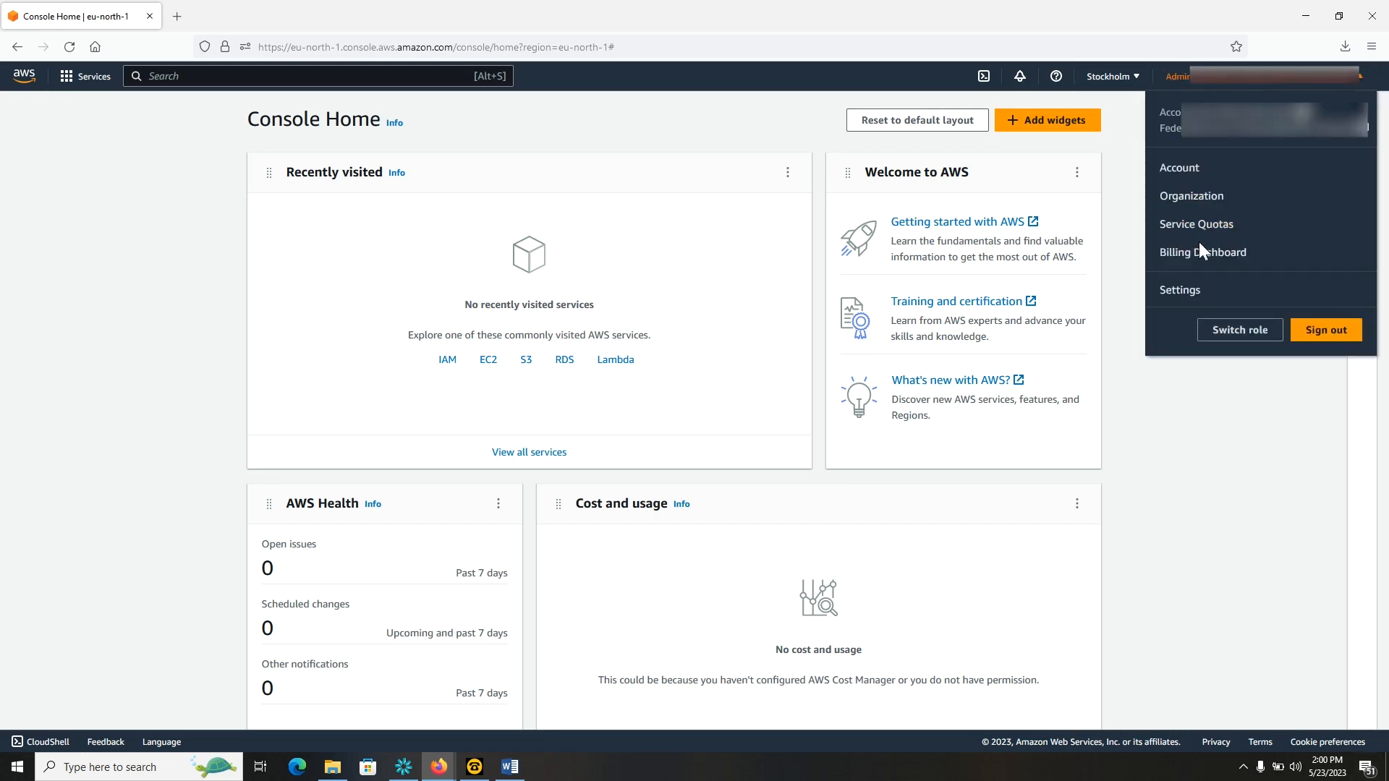
click(1202, 252)
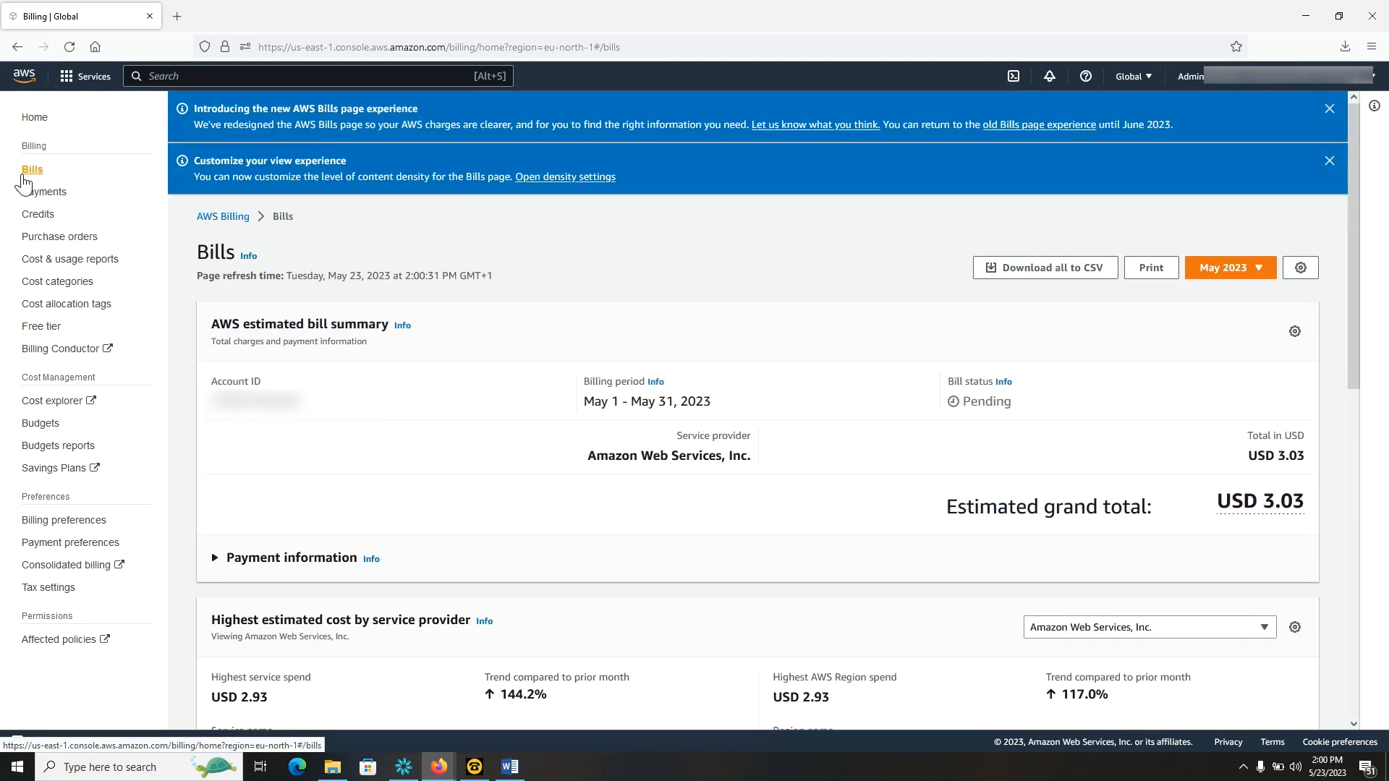
mouse_move(1229, 268)
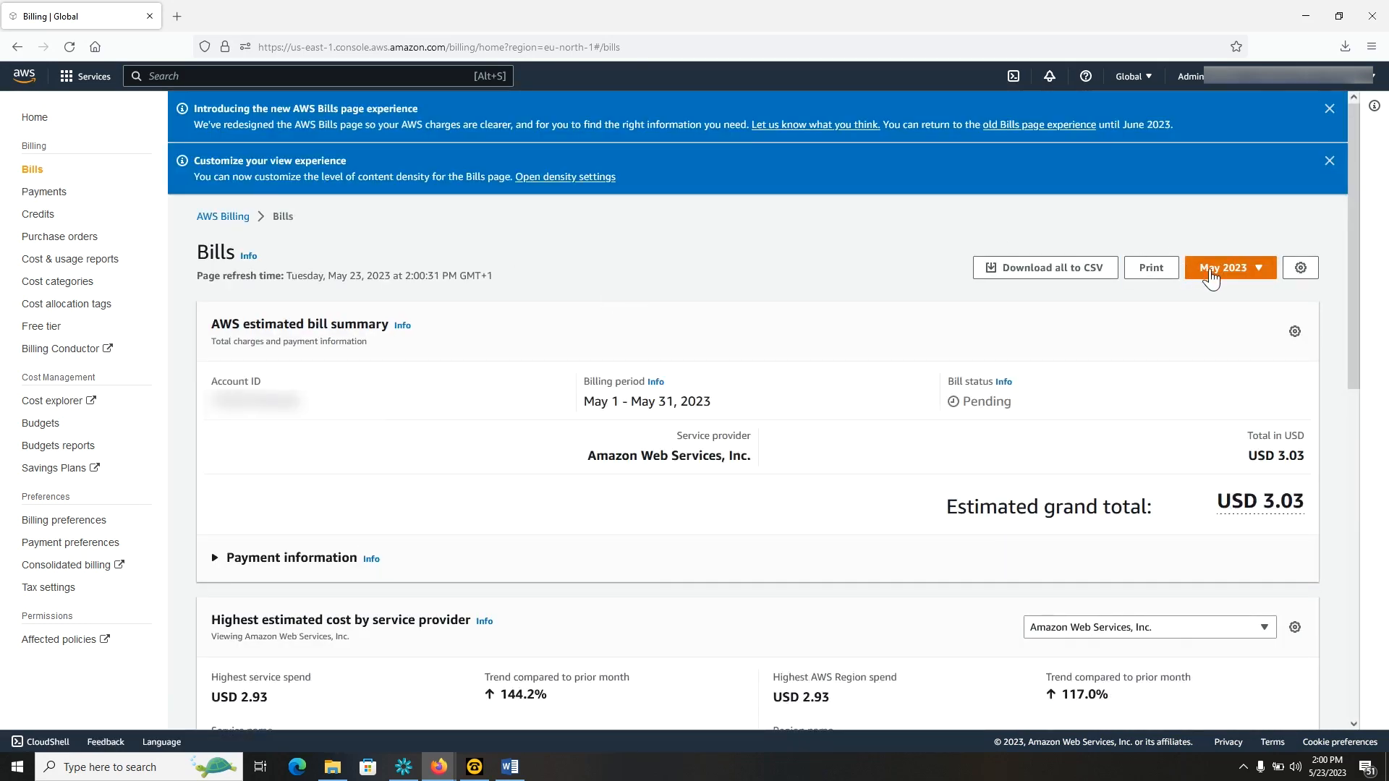
Switch the billing month from May 2023 to April 2023
click(1227, 267)
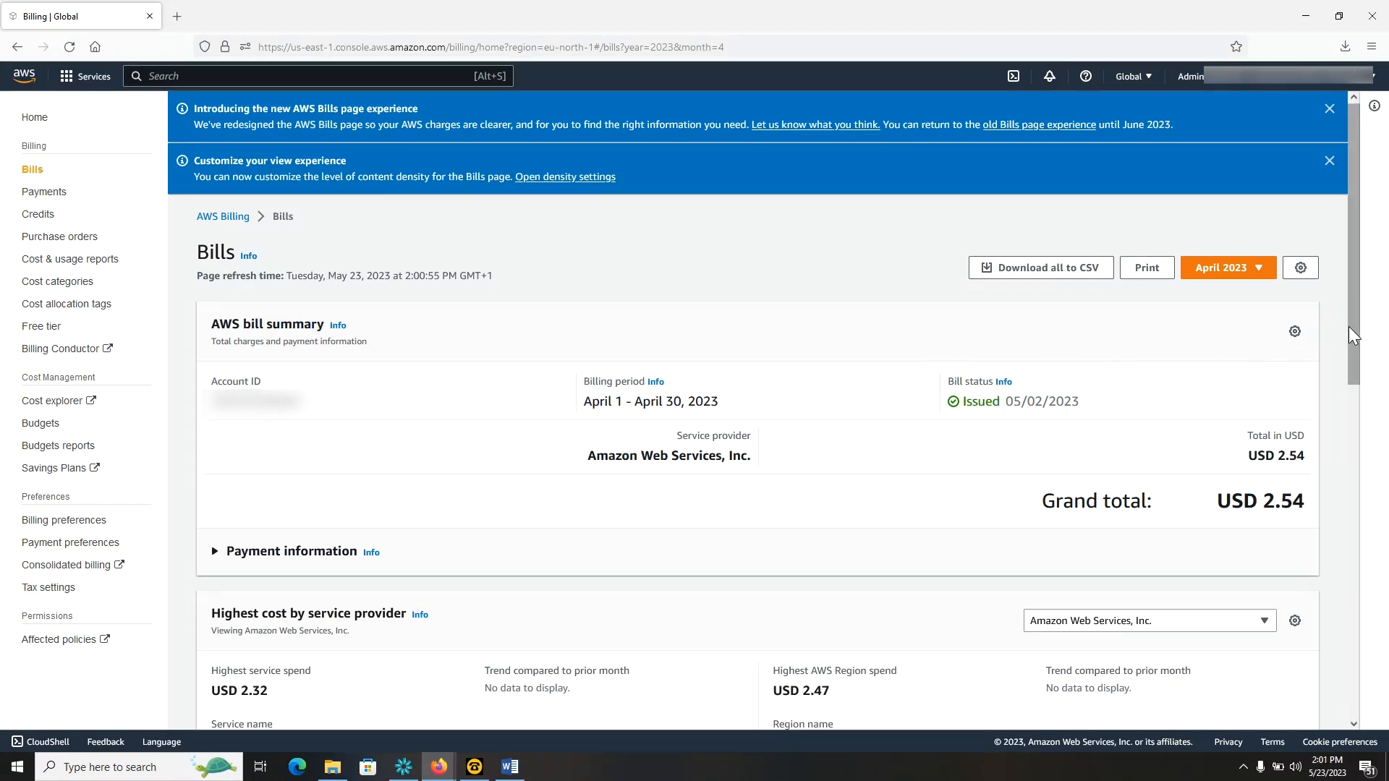
scroll(down, 3)
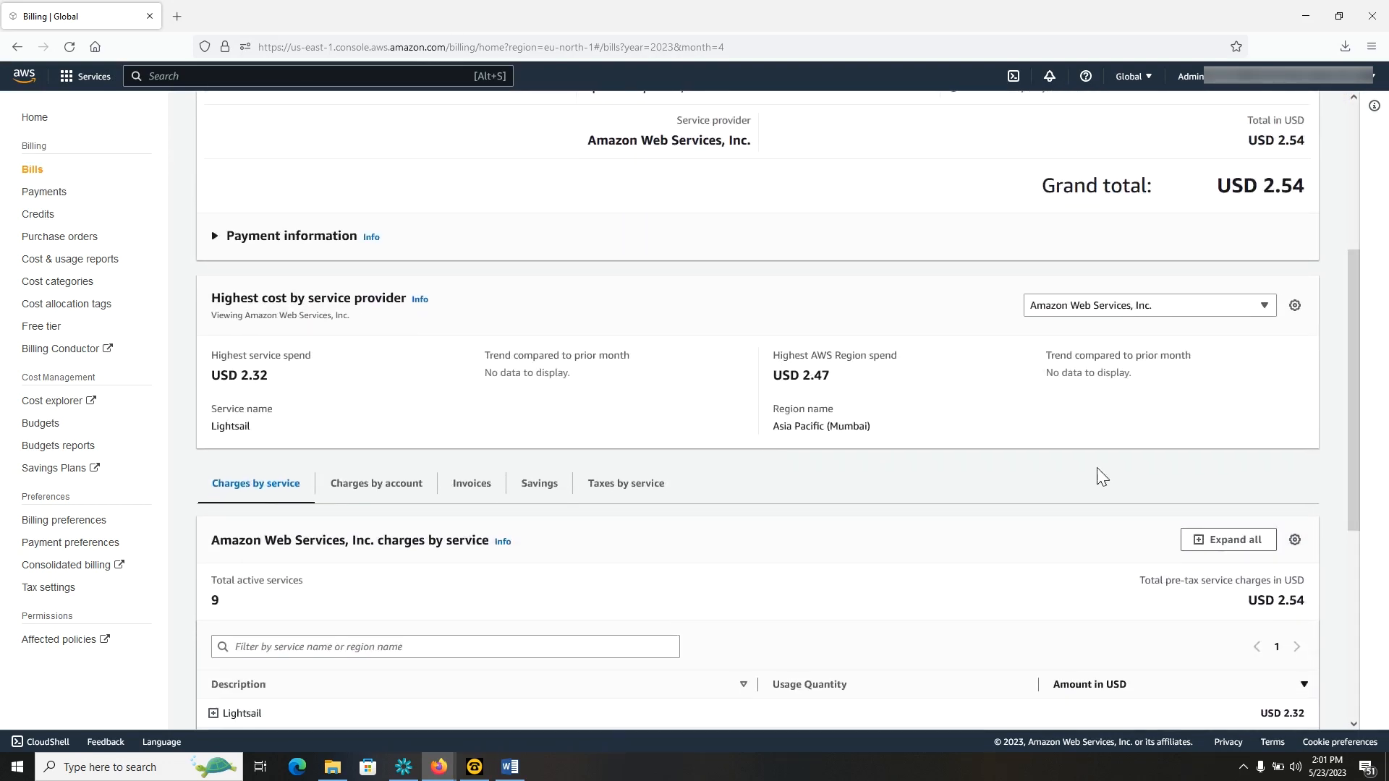
click(471, 482)
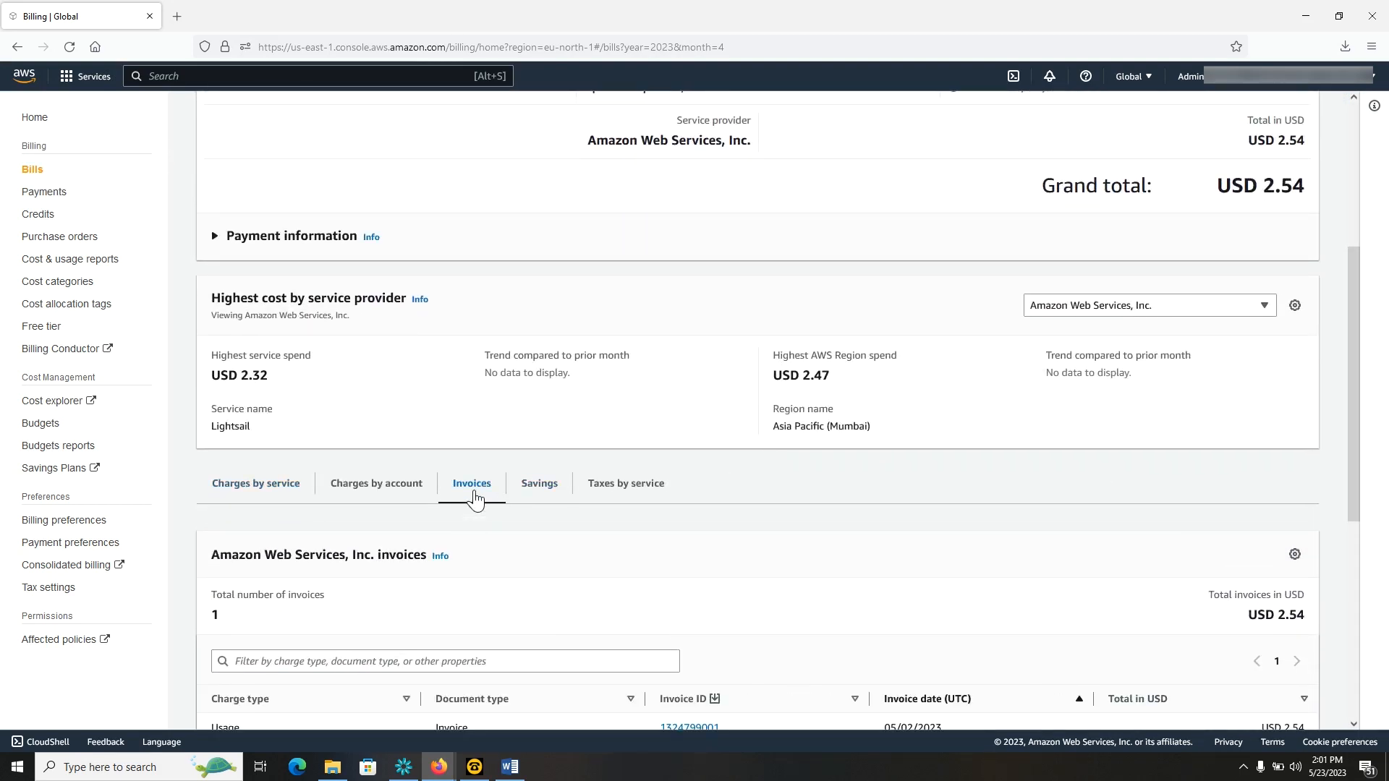
scroll(down, 3)
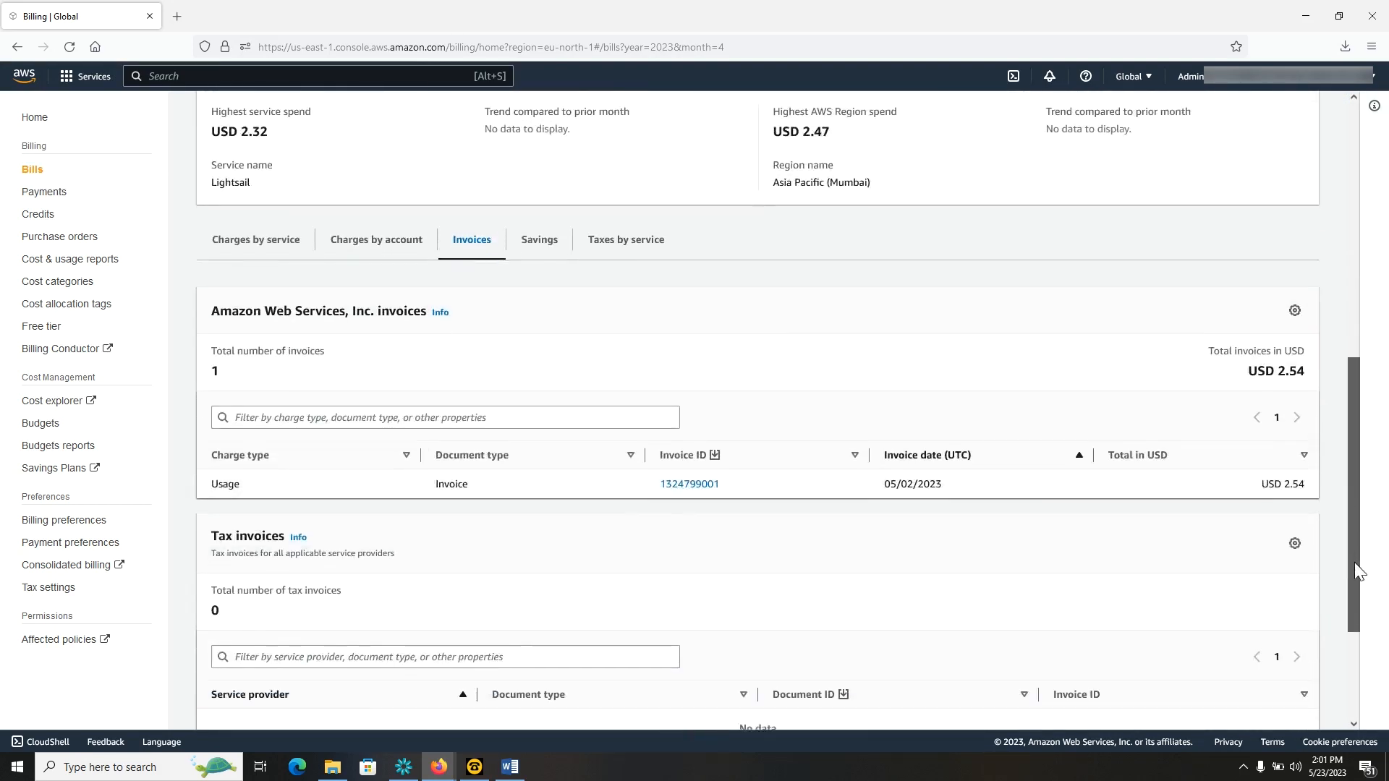
scroll(down, 3)
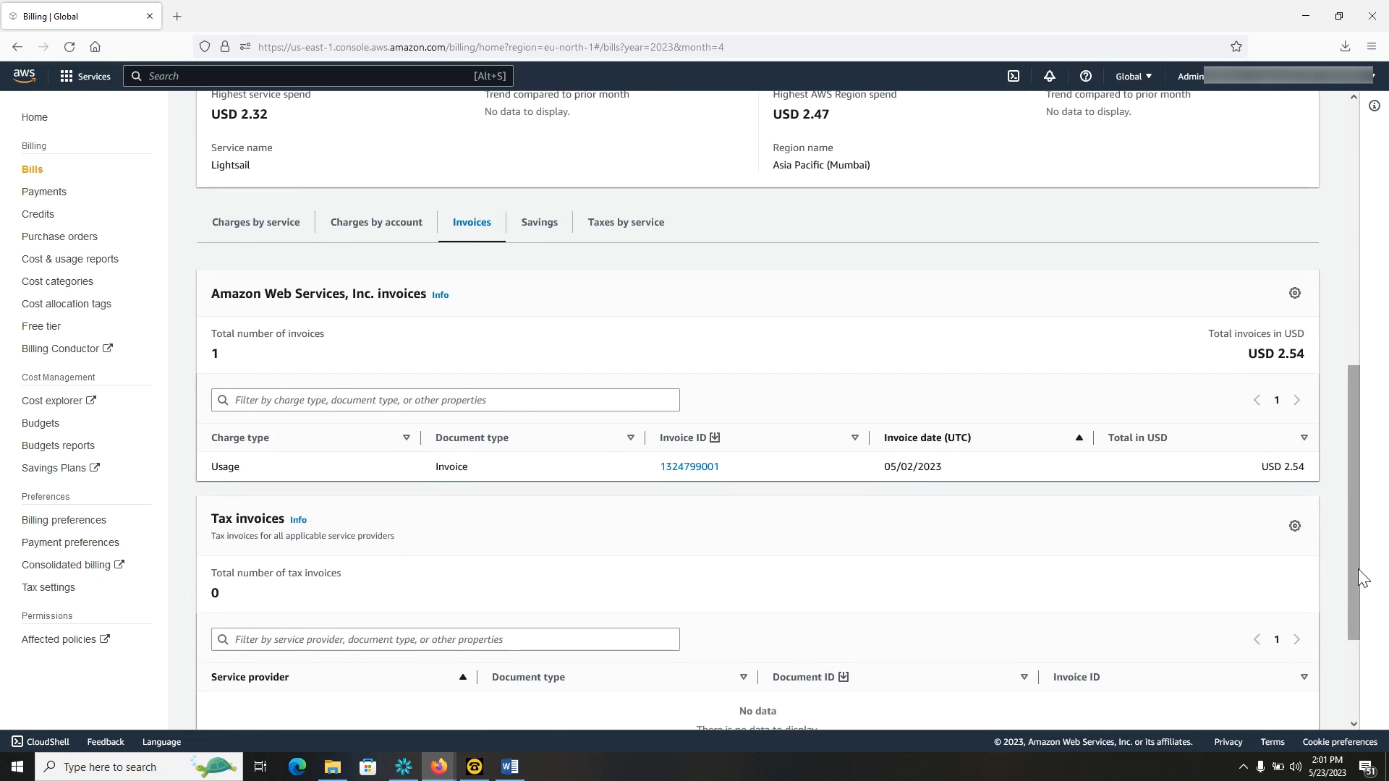
click(689, 467)
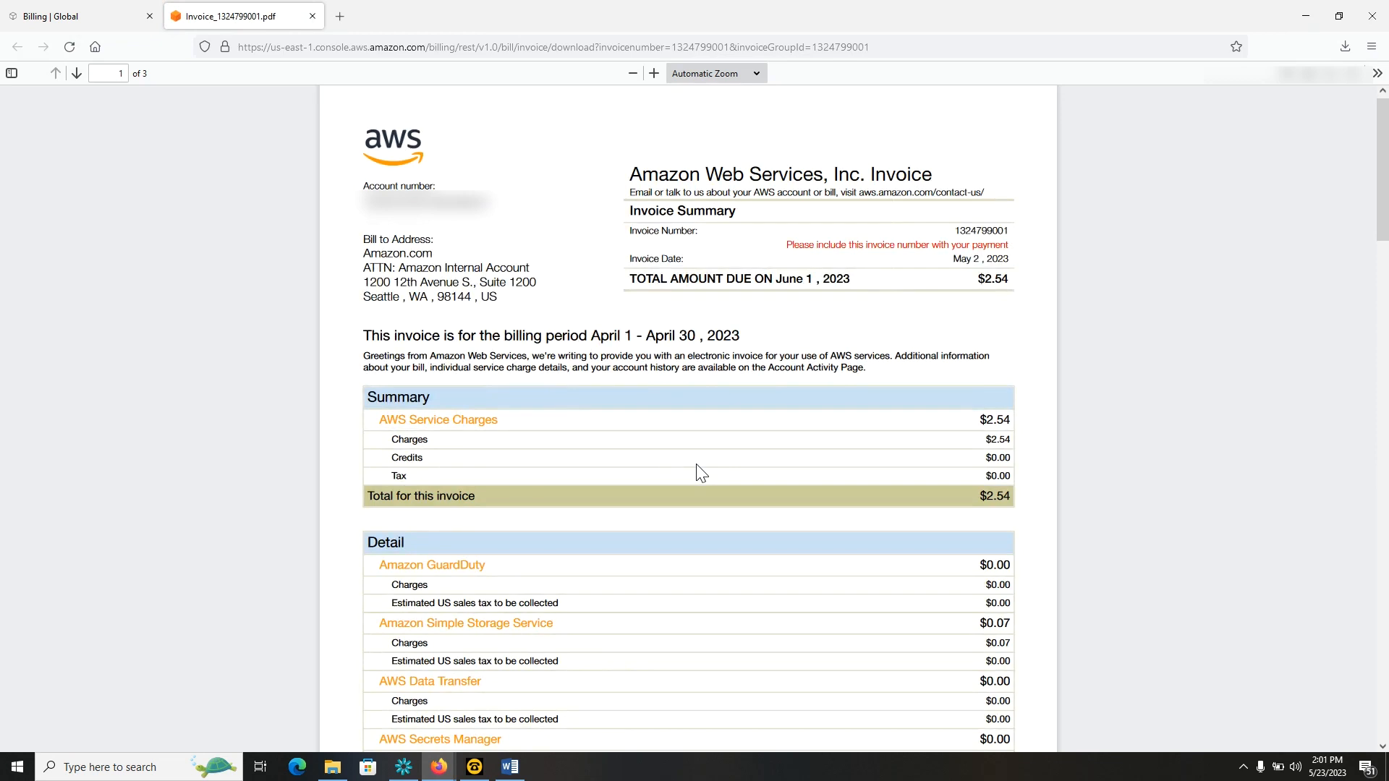
click(80, 16)
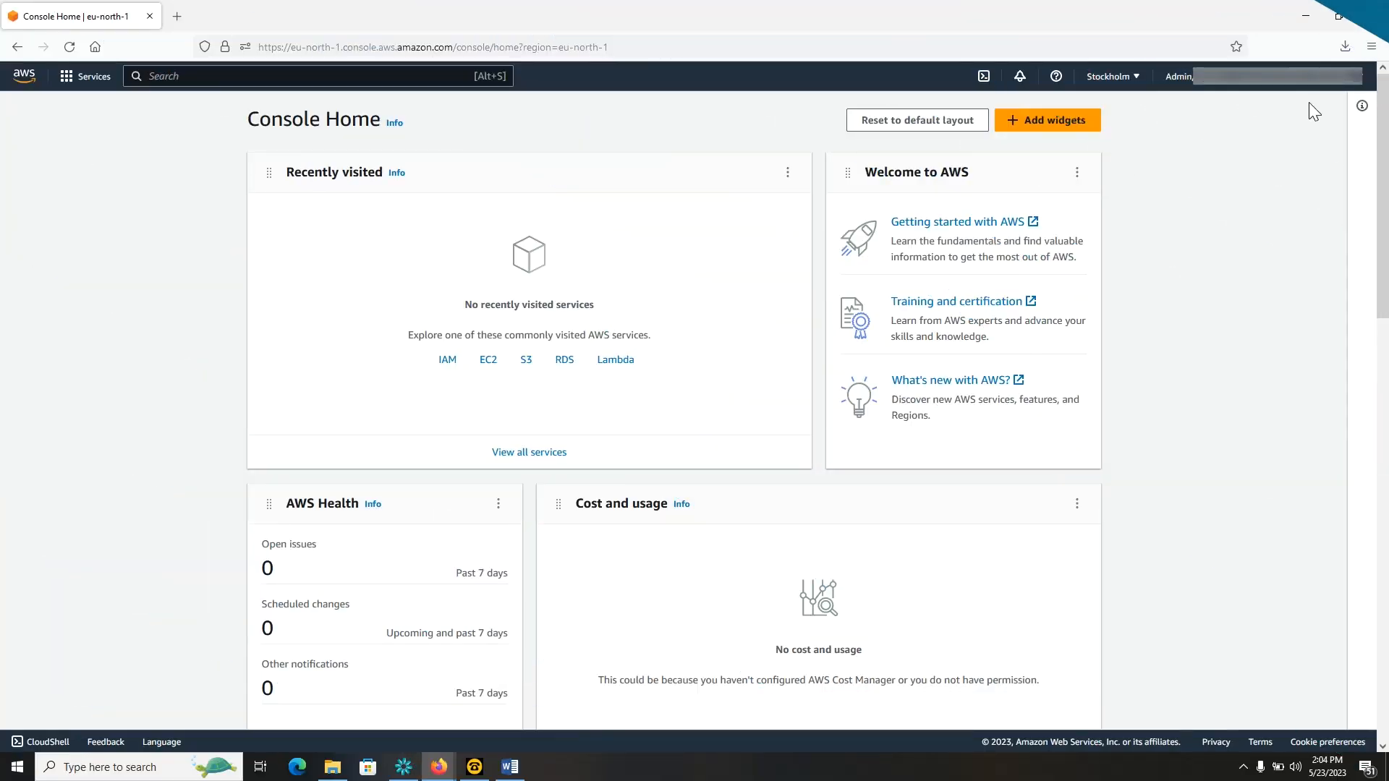
Reach the old Bills page through the account menu's Billing Dashboard
click(1240, 76)
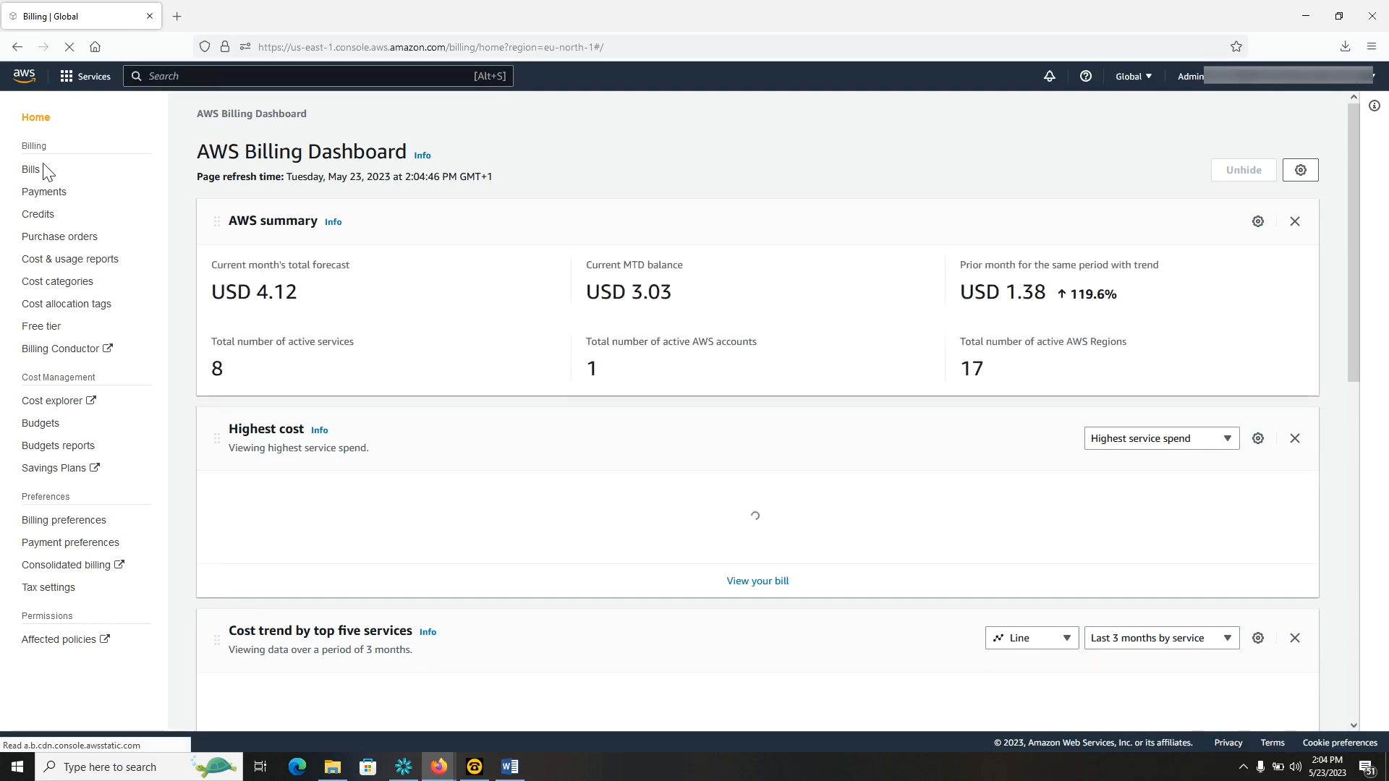
click(31, 169)
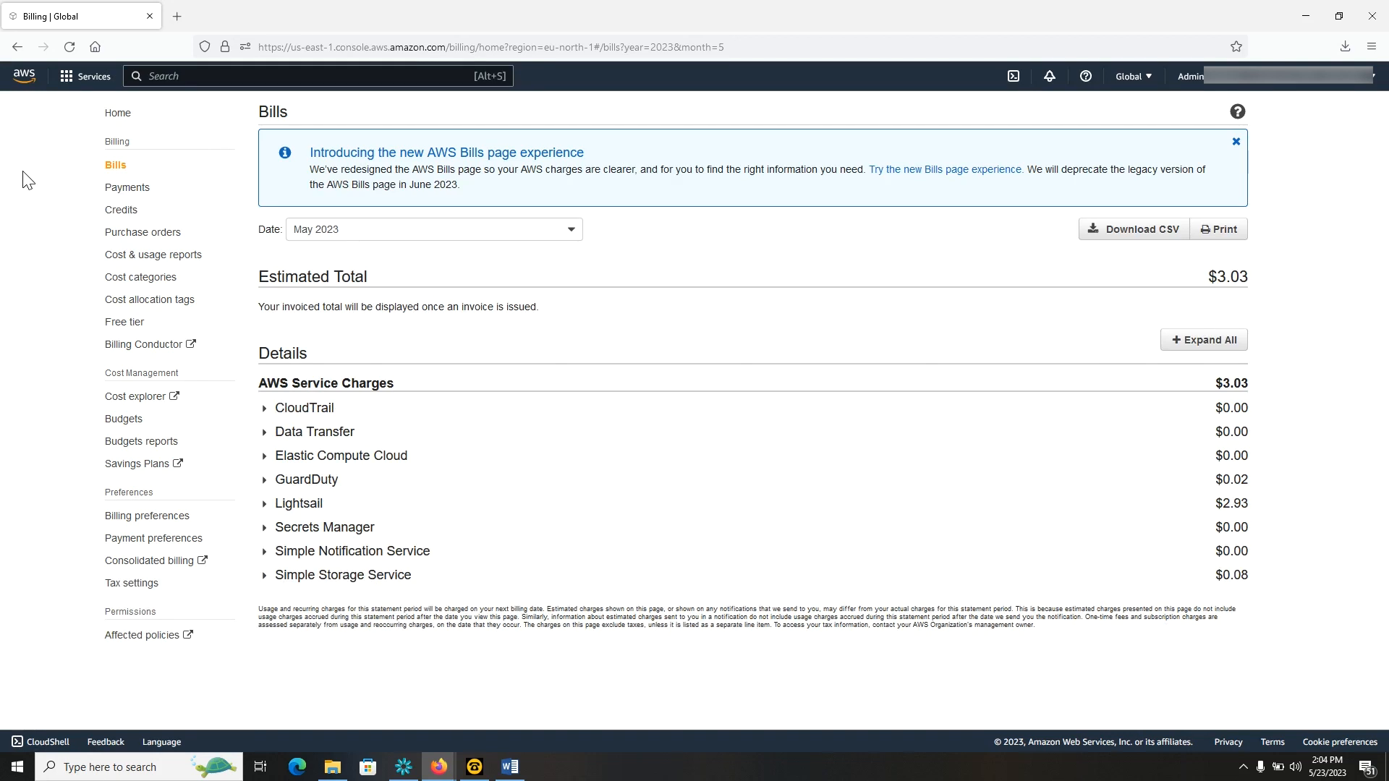
click(432, 228)
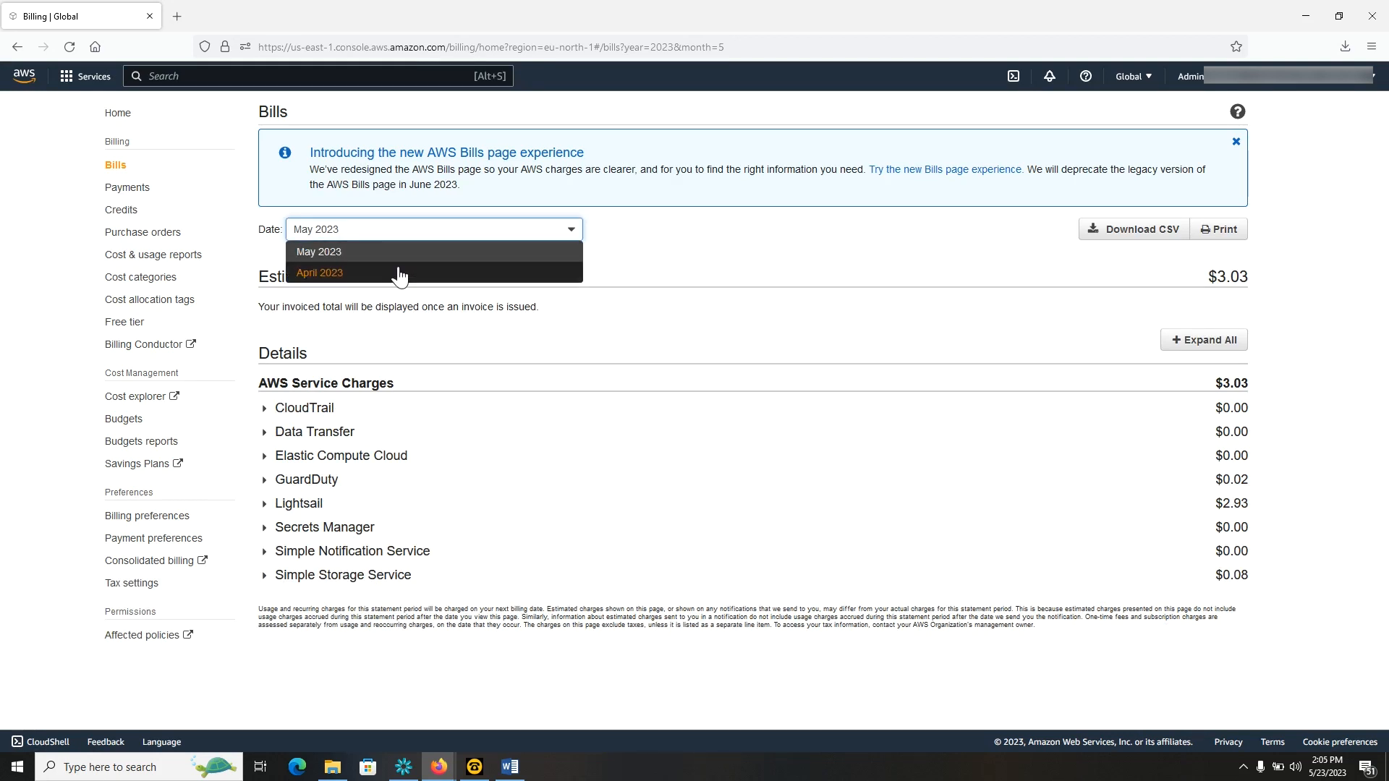
click(320, 273)
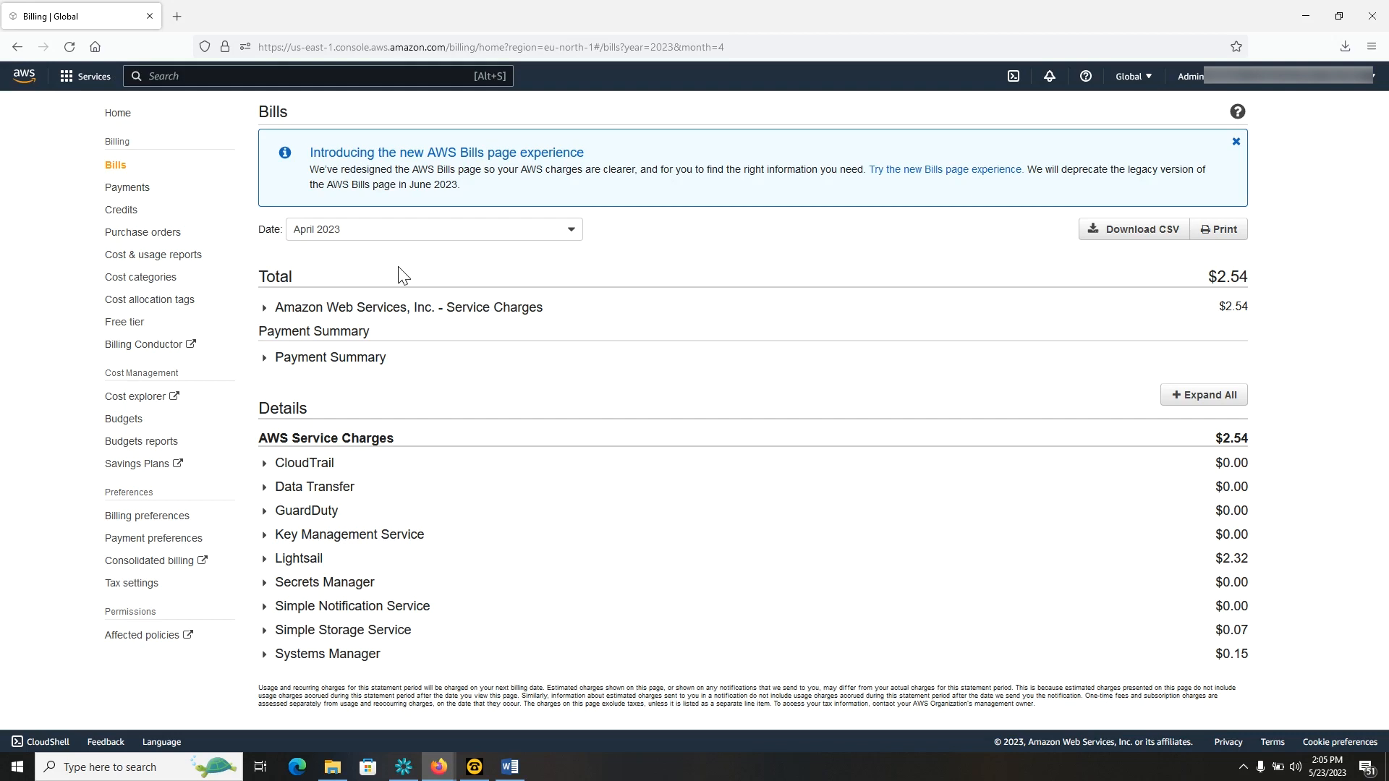
mouse_move(677, 399)
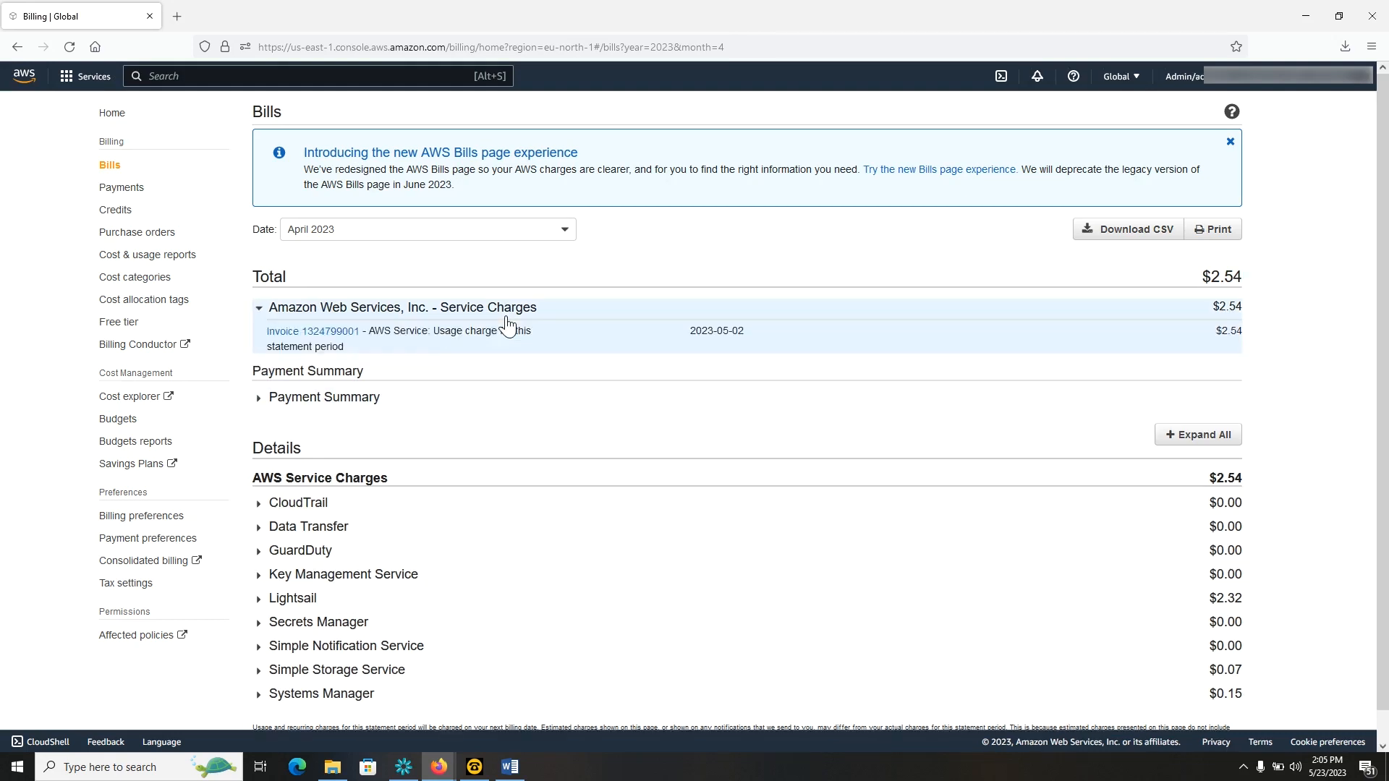
mouse_move(311, 330)
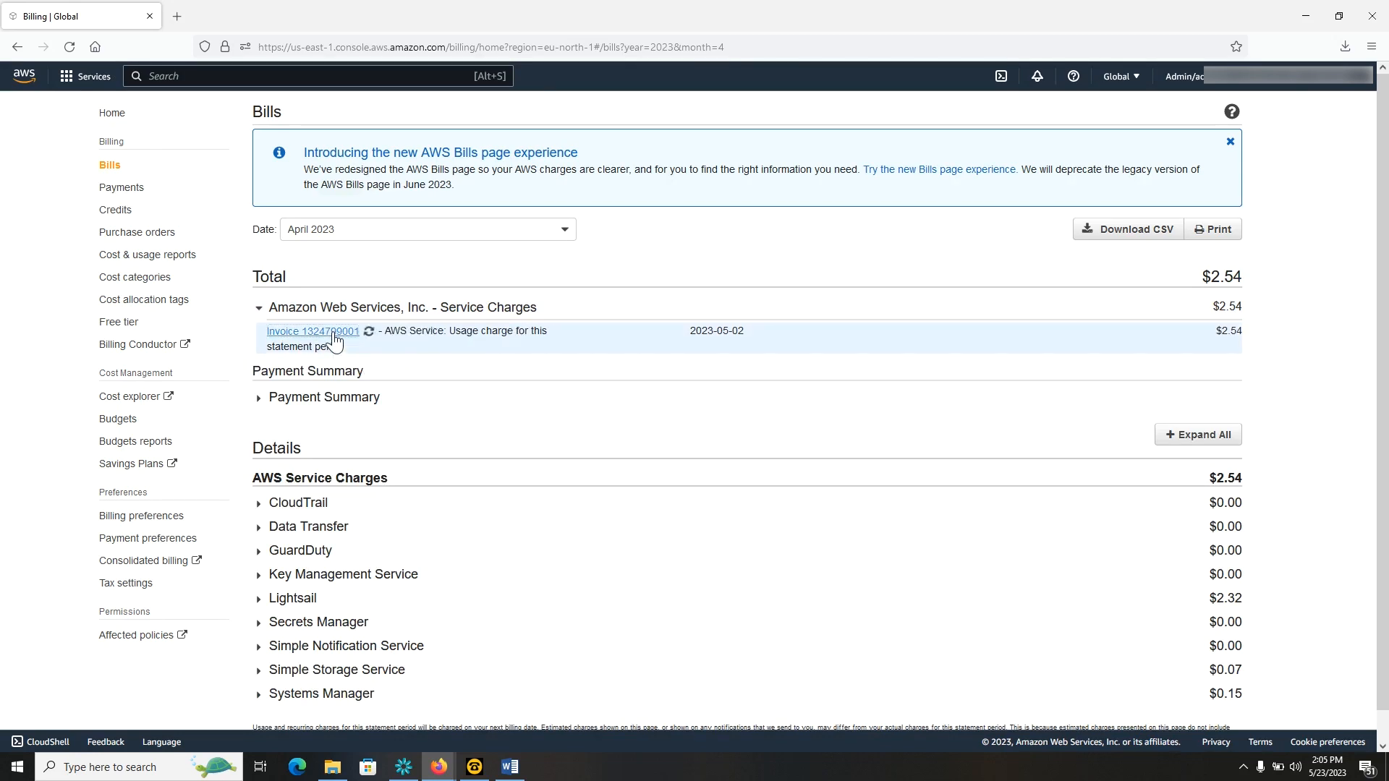
click(311, 330)
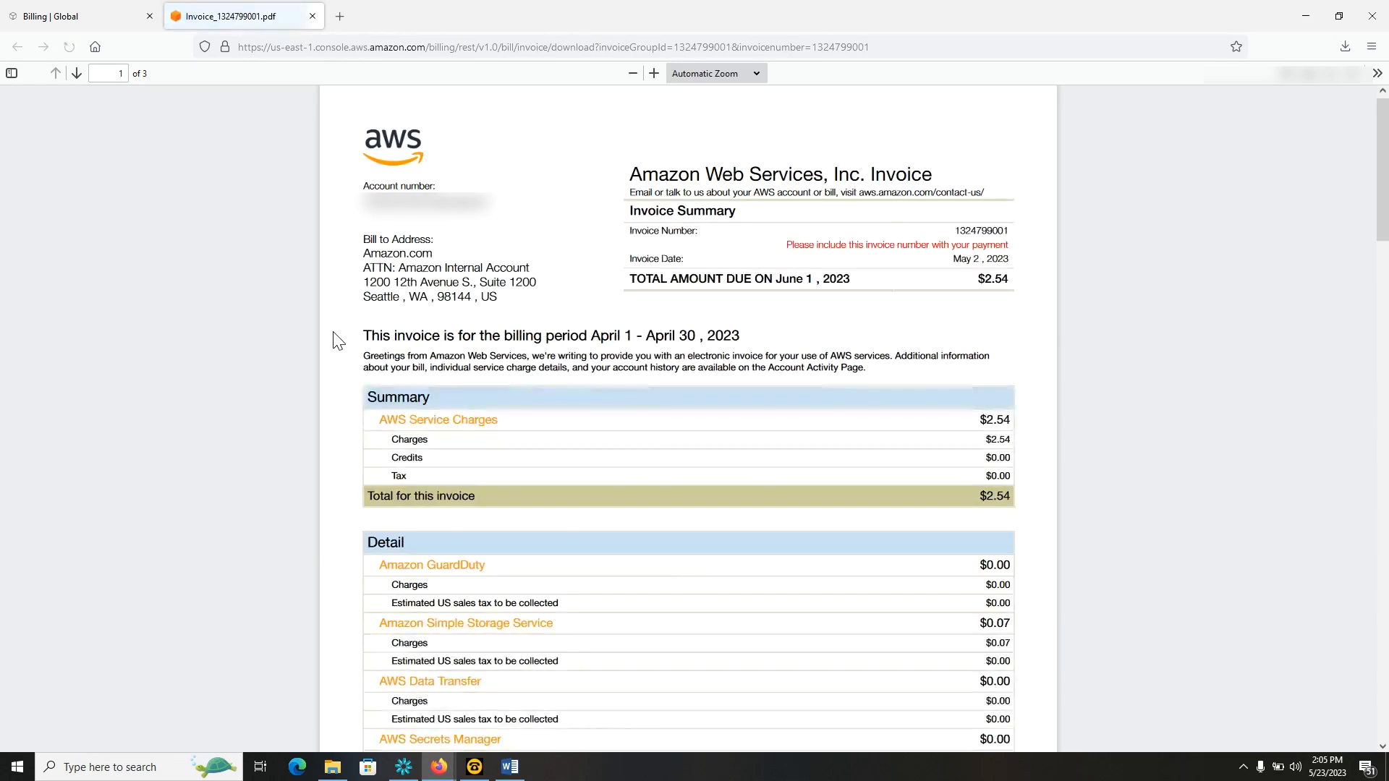